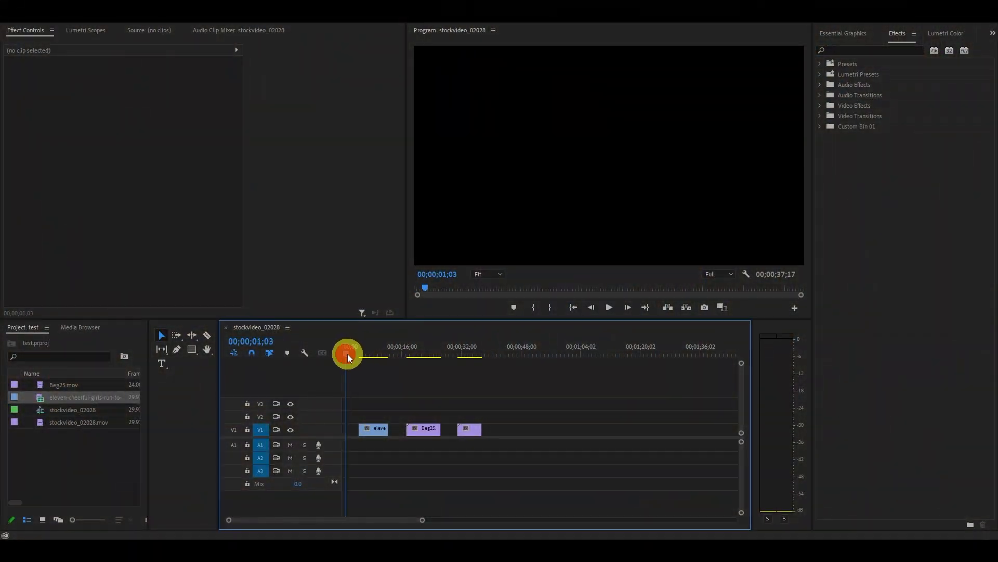
Step: Search for 'ink black screen overlay' footage and scroll through the video and image results
{"action": "left_click_drag", "start_coordinate": [347, 355], "coordinate": [430, 355]}
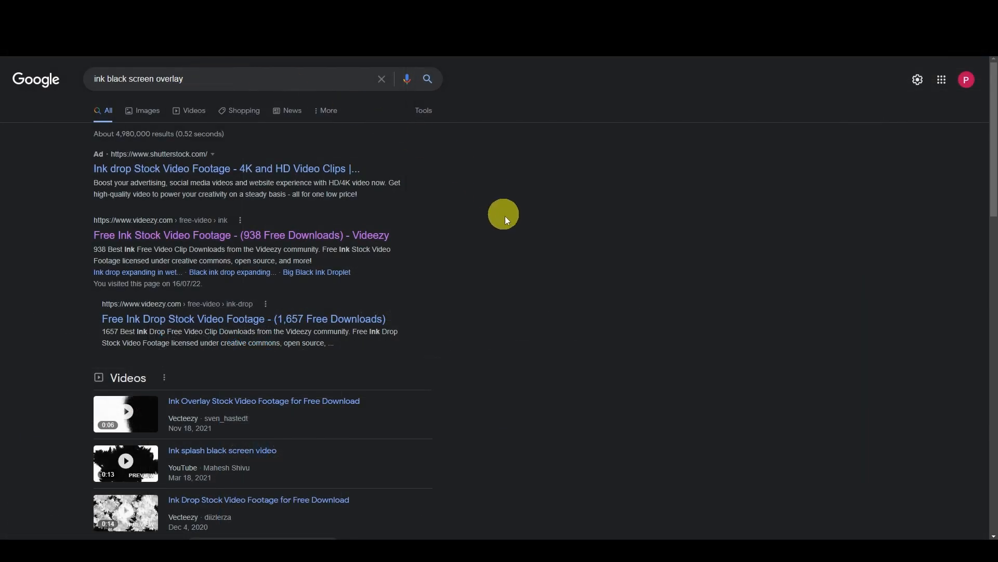
{"action": "scroll", "scroll_direction": "down", "scroll_amount": 3}
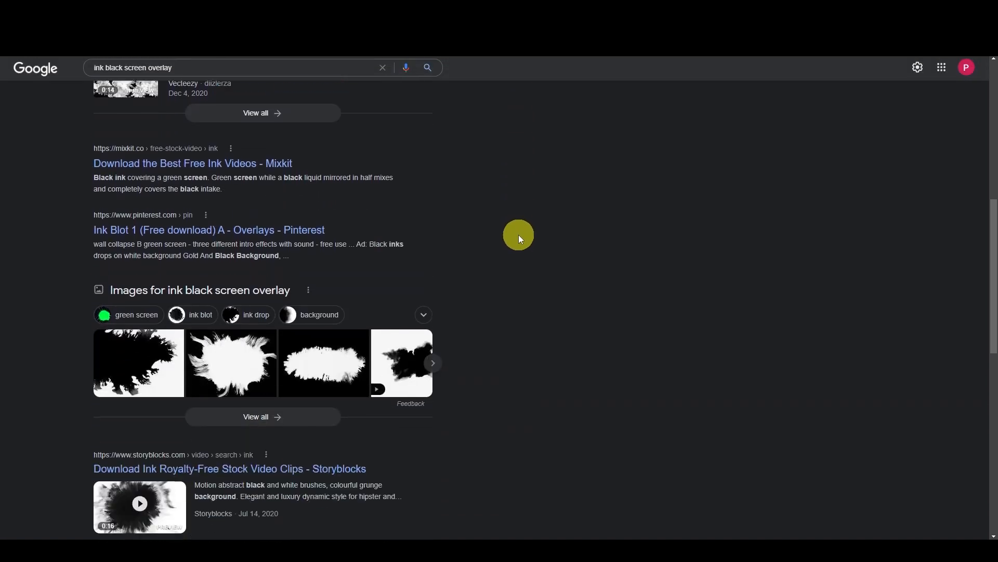
{"action": "scroll", "scroll_direction": "down", "scroll_amount": 3}
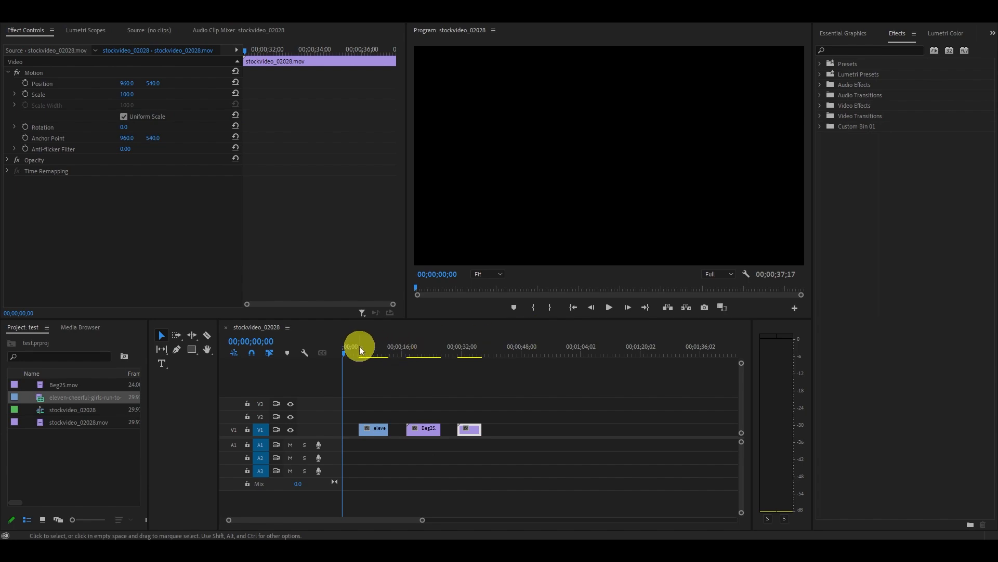
Step: Preview the stockvideo_02028 ink clip and confirm its Speed/Duration settings
{"action": "left_click_drag", "start_coordinate": [360, 355], "coordinate": [389, 355]}
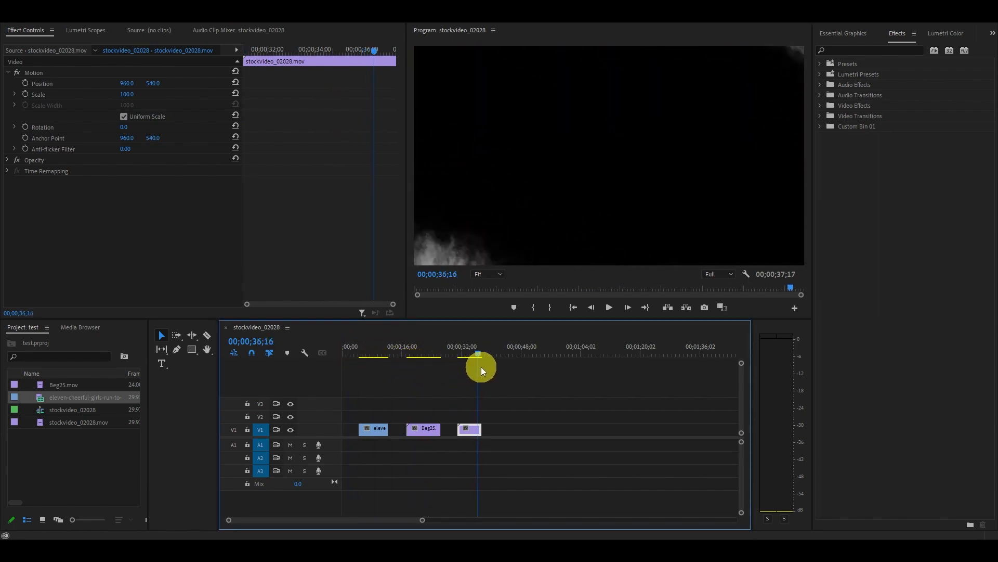
{"action": "right_click", "coordinate": [469, 429]}
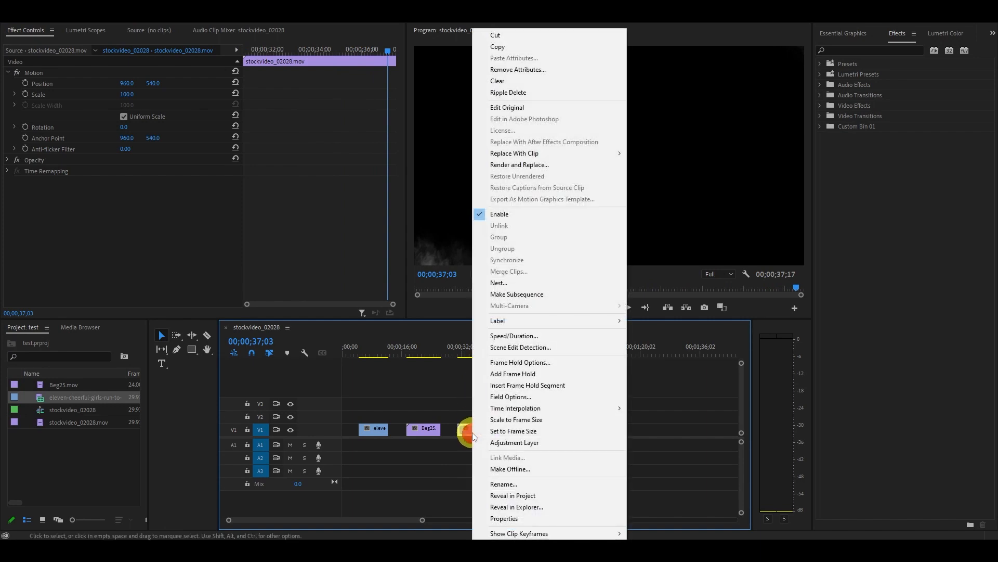
{"action": "left_click", "coordinate": [514, 335]}
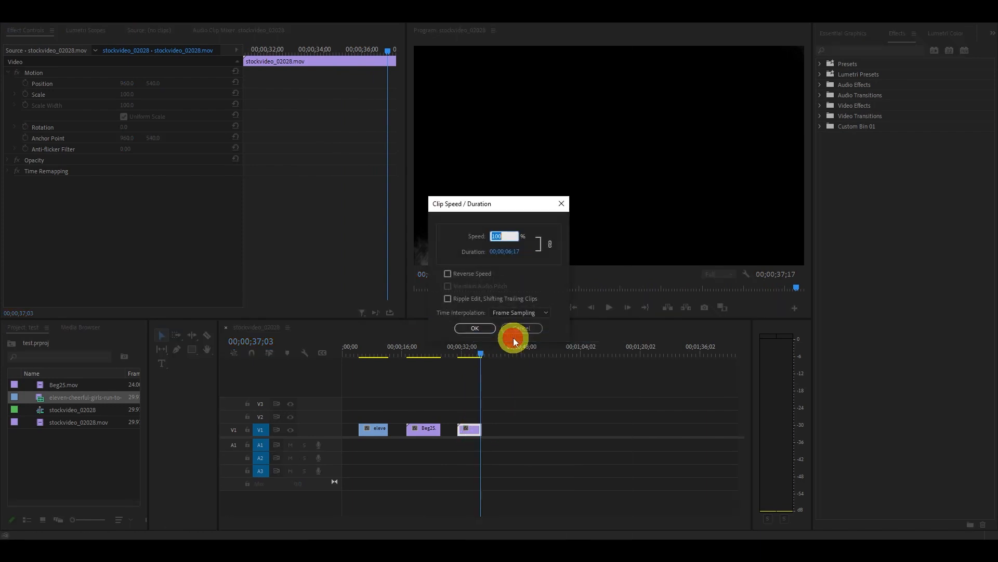
{"action": "left_click", "coordinate": [520, 328]}
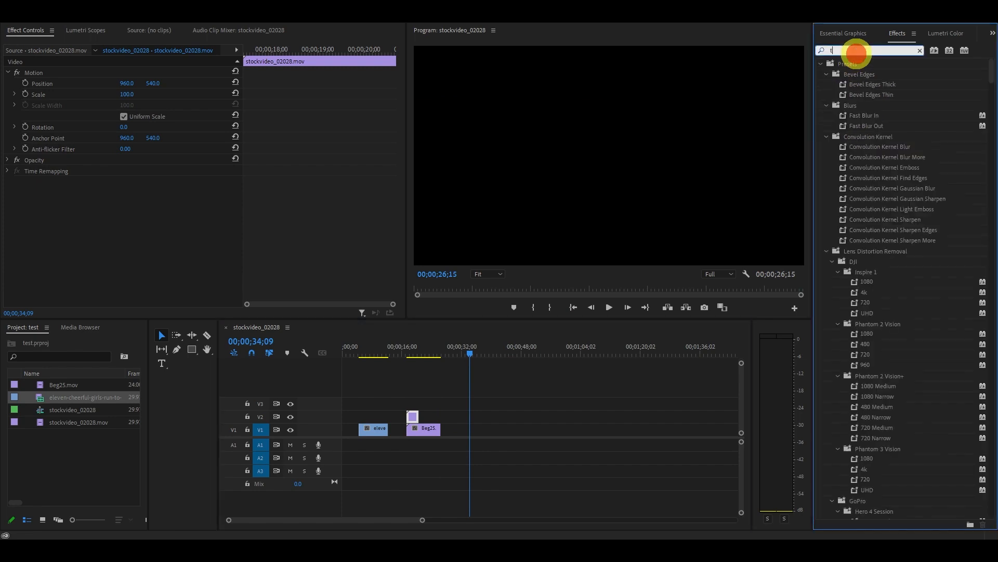
Step: Search Effects for 'track' and drag Track Matte Key onto the Beg25 clip
{"action": "type", "text": "track"}
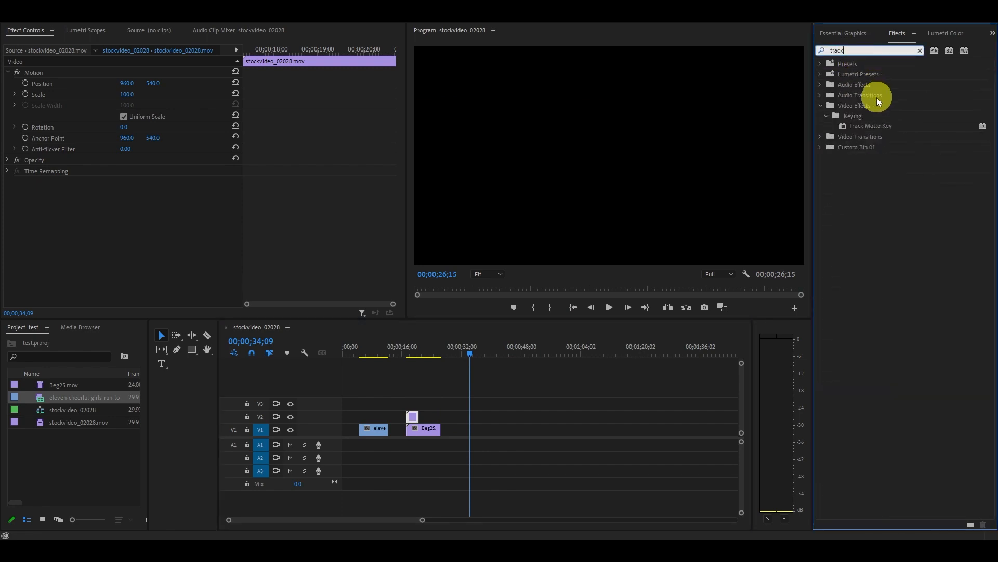
{"action": "left_click_drag", "start_coordinate": [870, 125], "coordinate": [431, 428]}
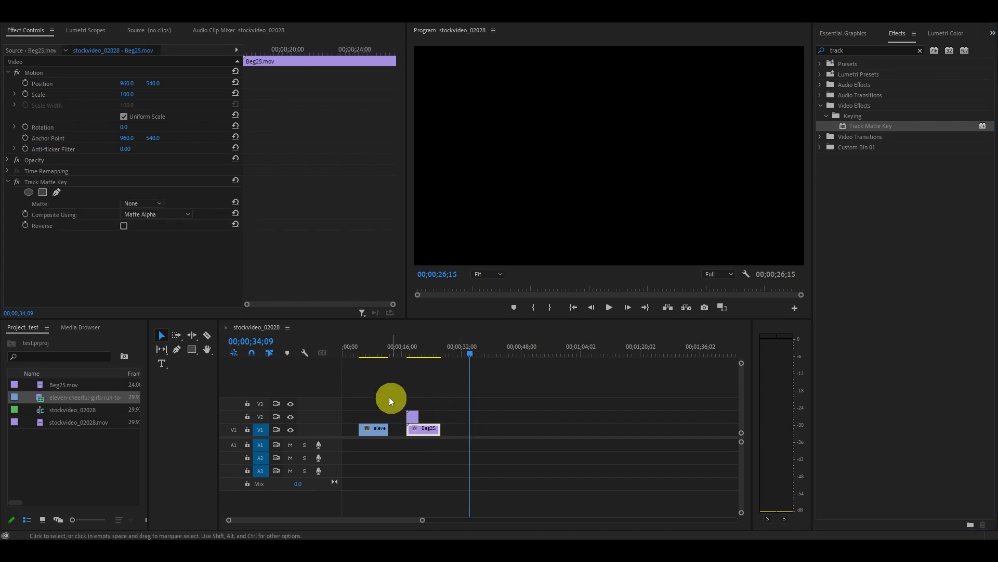
Step: Set Track Matte Key's Matte to Video 2 and Composite Using to Matte Luma
{"action": "left_click", "coordinate": [141, 202]}
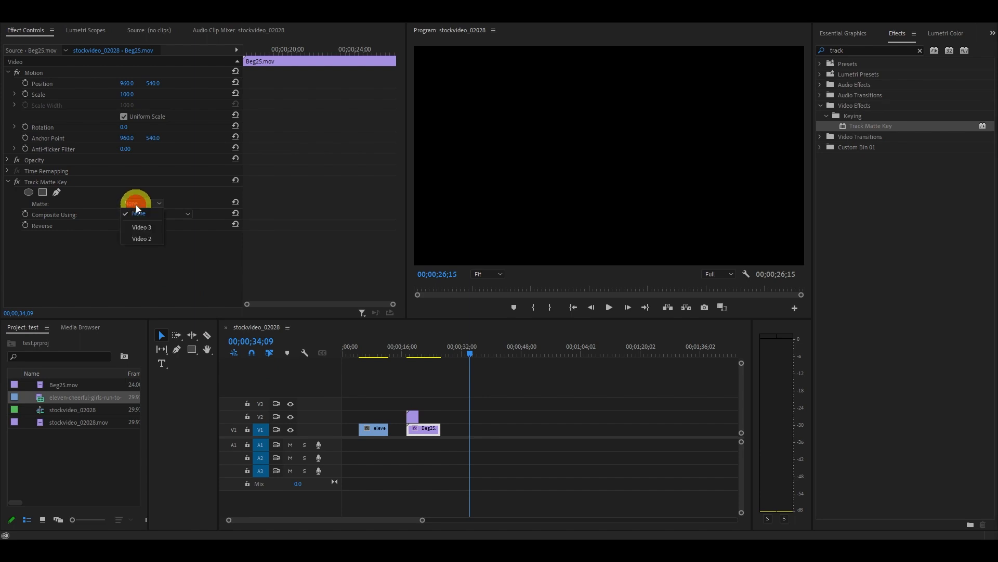
{"action": "left_click", "coordinate": [142, 238]}
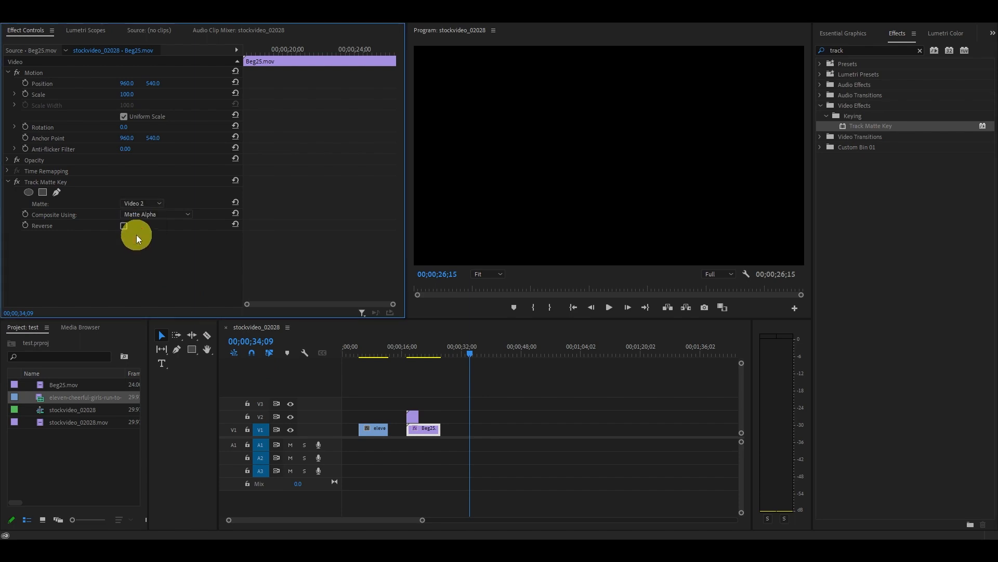
{"action": "left_click", "coordinate": [156, 214]}
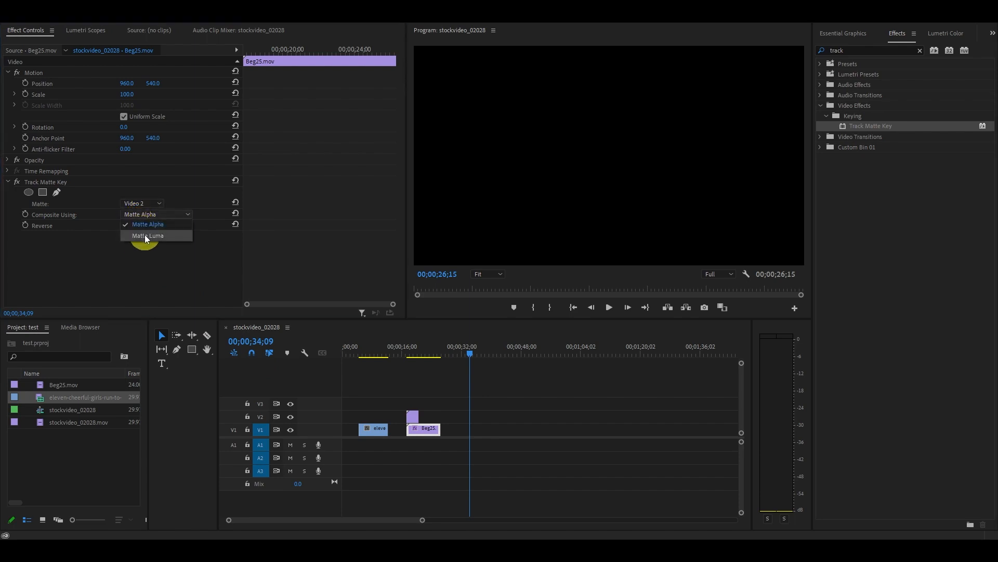
{"action": "left_click", "coordinate": [148, 235]}
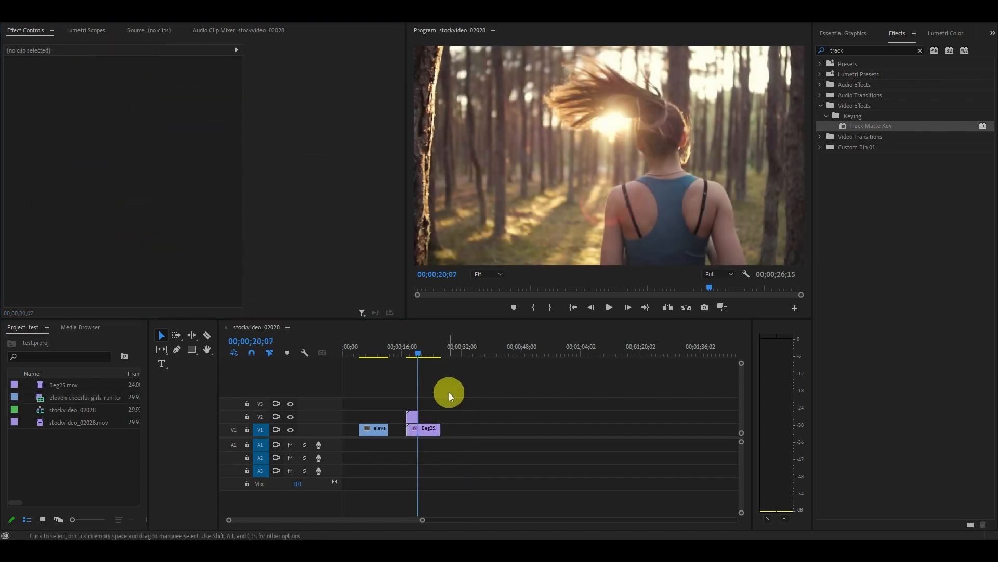
Step: Nest the Beg25 clip and its ink matte into Nested Sequence 02 and select it
{"action": "left_click", "coordinate": [425, 429]}
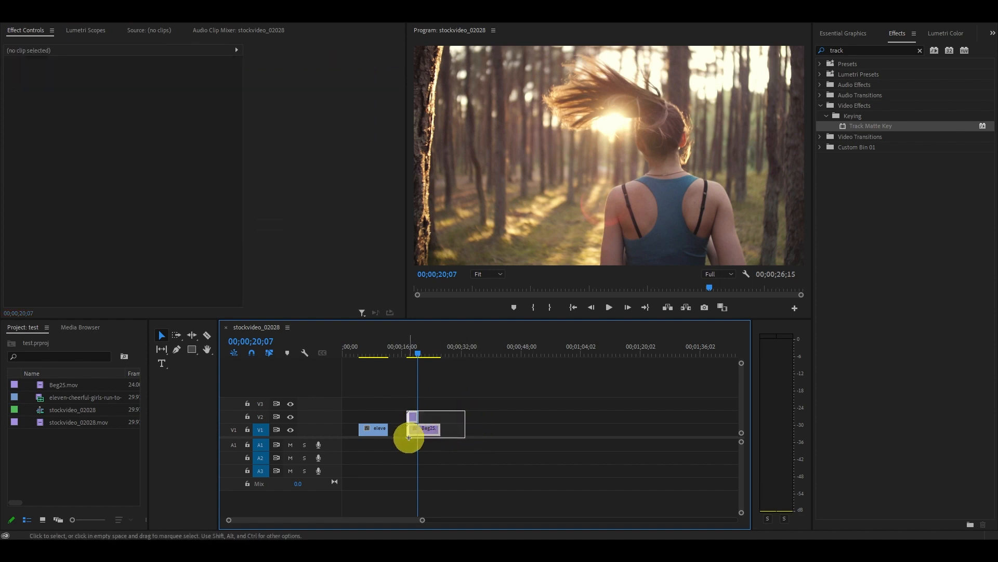
{"action": "right_click", "coordinate": [425, 429]}
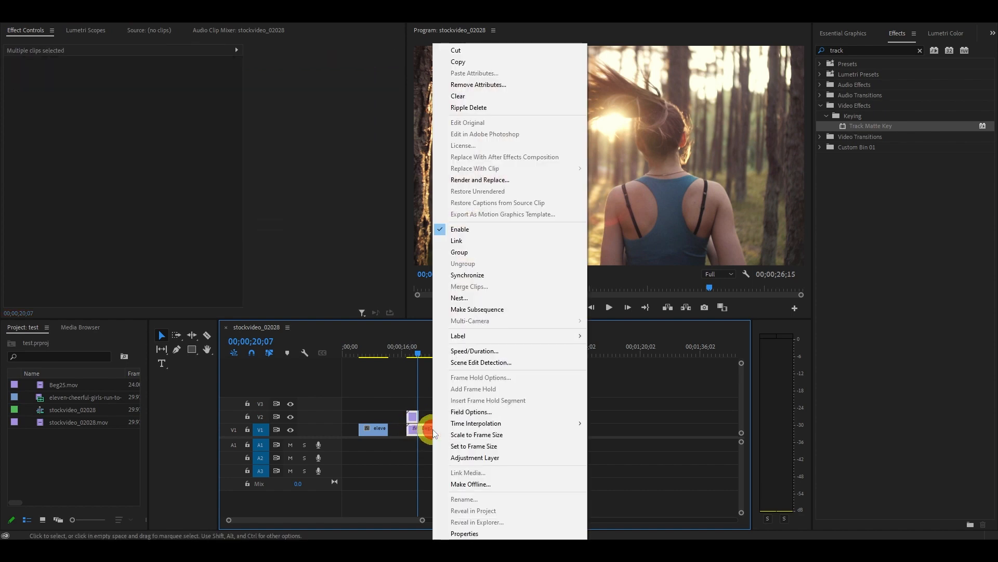
{"action": "left_click", "coordinate": [459, 298]}
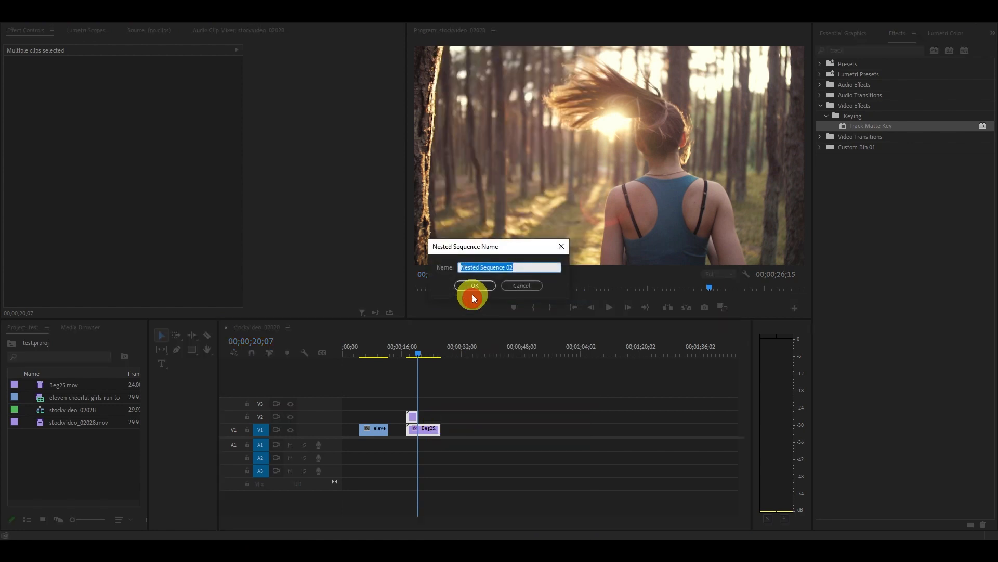
{"action": "left_click", "coordinate": [475, 286]}
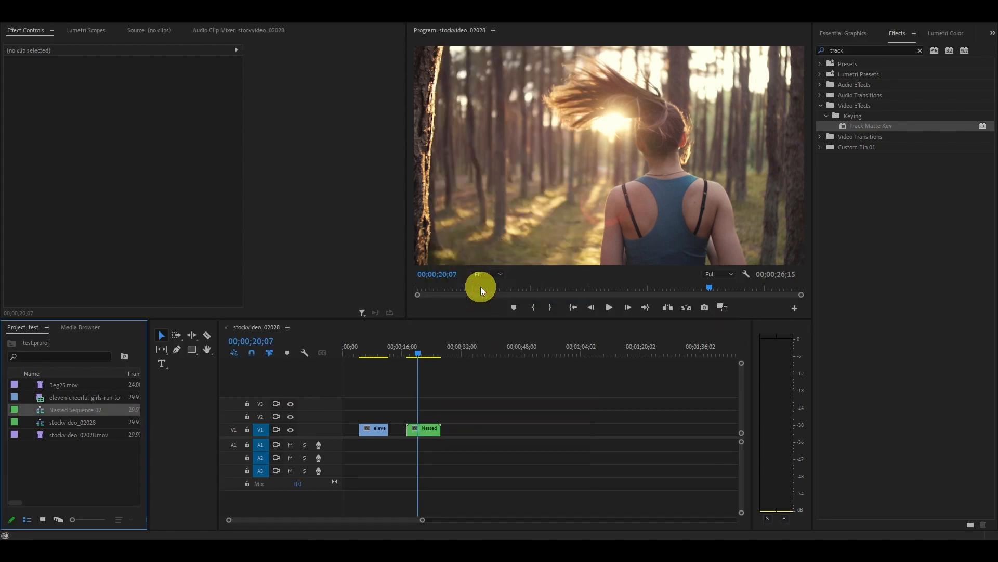
{"action": "left_click", "coordinate": [423, 428]}
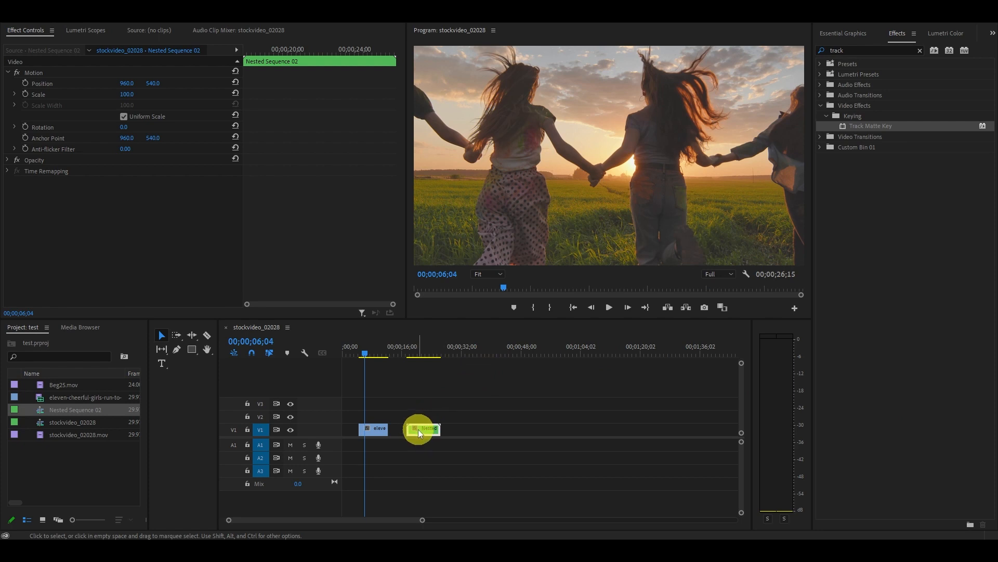
Step: Move Nested Sequence 02 onto V2 over the girls-running clip's end and preview playback
{"action": "left_click_drag", "start_coordinate": [420, 428], "coordinate": [395, 415]}
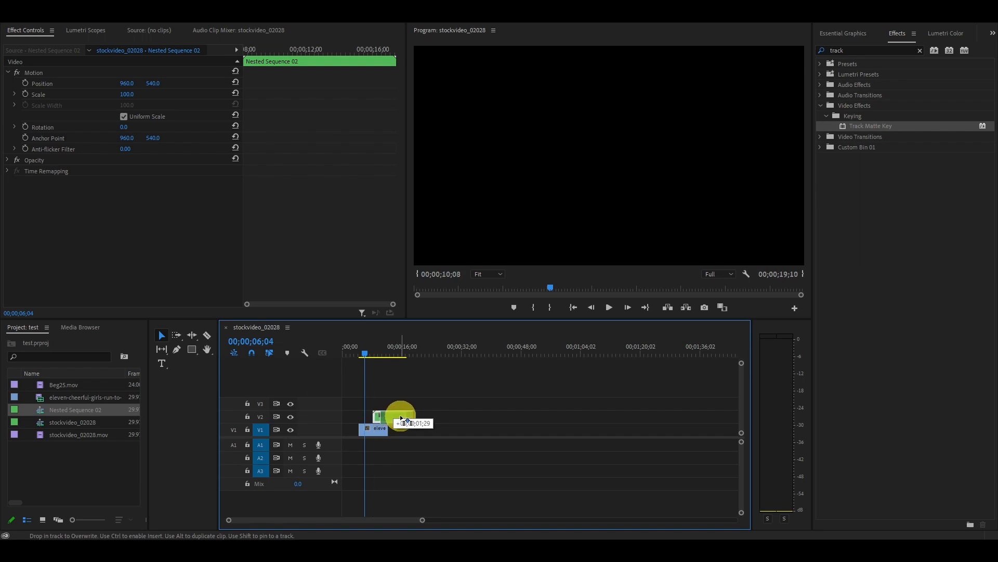
{"action": "left_click_drag", "start_coordinate": [401, 414], "coordinate": [397, 415]}
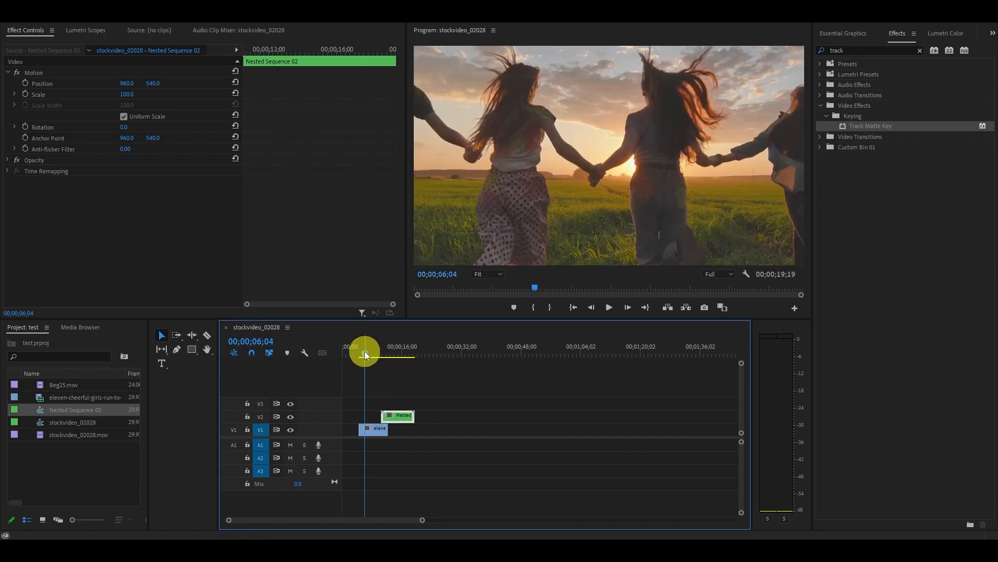
{"action": "left_click_drag", "start_coordinate": [365, 352], "coordinate": [390, 352]}
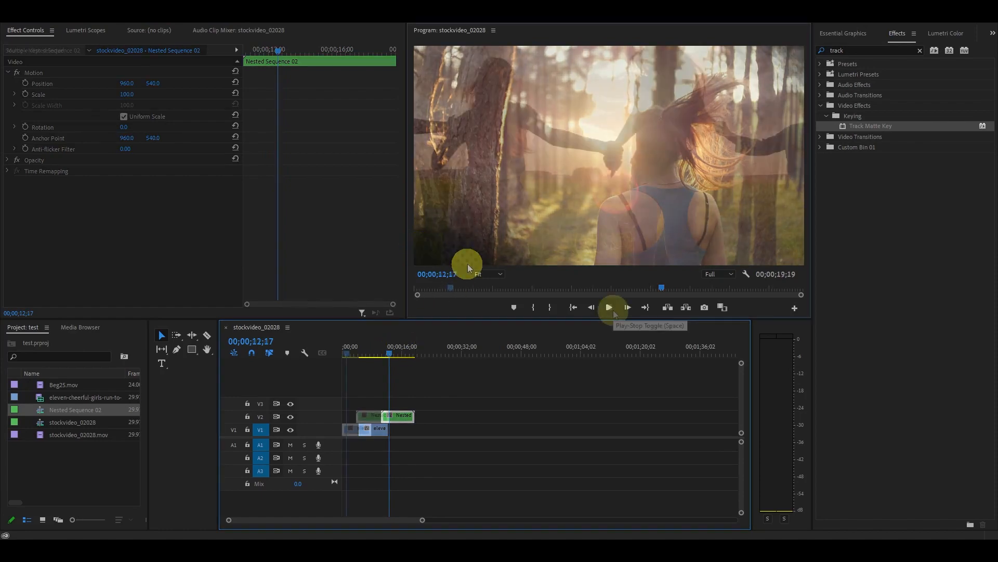
{"action": "left_click", "coordinate": [609, 307]}
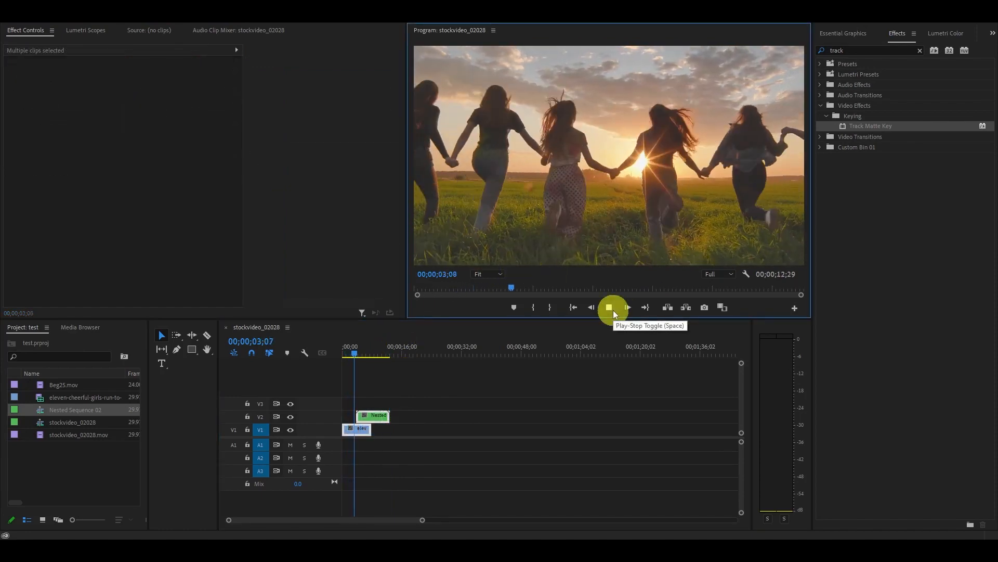